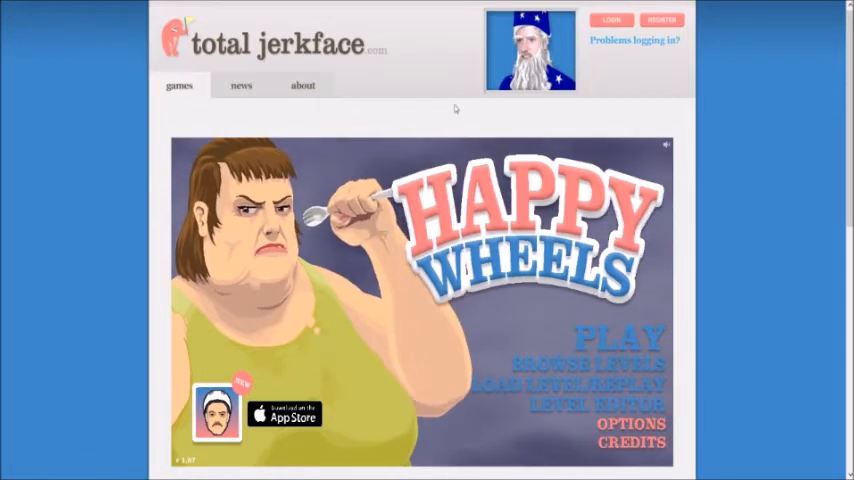
Step: Scroll the Featured Levels page and bring up Godwin the Goat's details
{"action": "scroll", "scroll_direction": "down", "scroll_amount": 3}
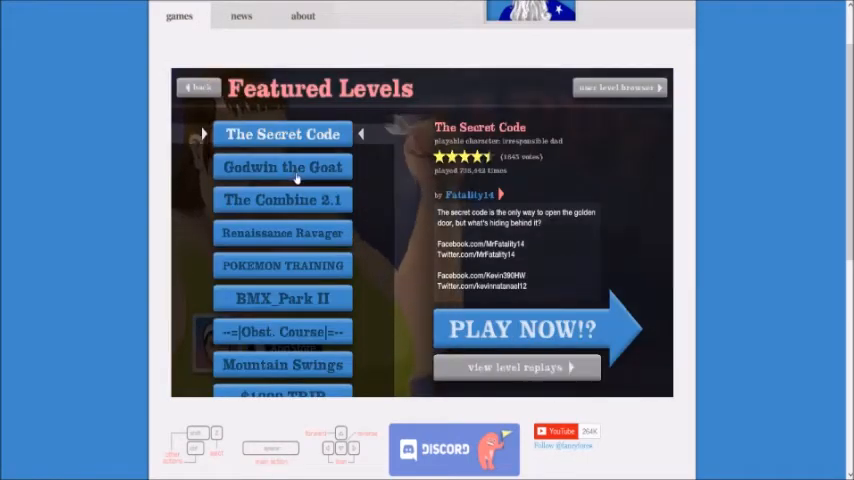
{"action": "left_click", "coordinate": [283, 167]}
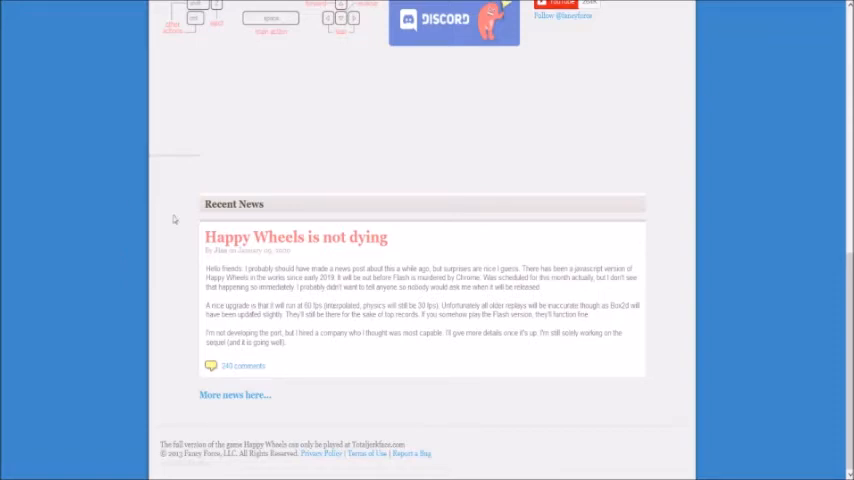
{"action": "mouse_move", "coordinate": [110, 196]}
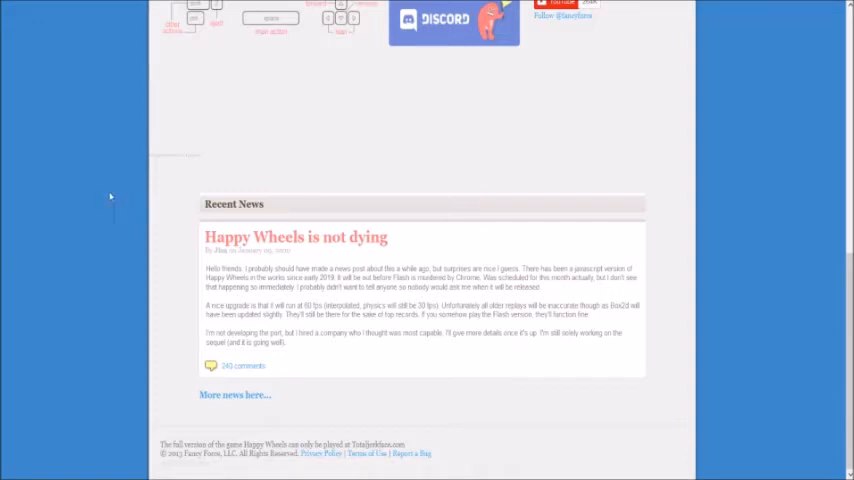
Step: Preview Renaissance Ravager and POKEMON TRAINING, ending on the $1000 TRIP level's details
{"action": "scroll", "scroll_direction": "up", "scroll_amount": 3}
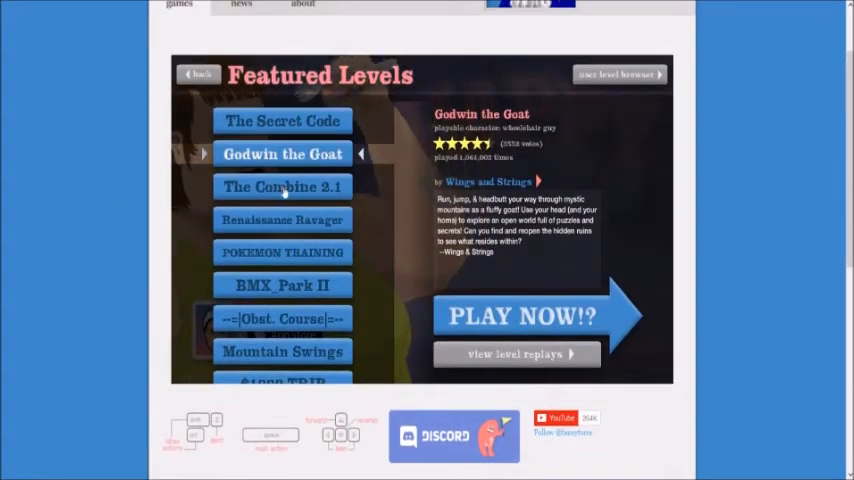
{"action": "left_click", "coordinate": [282, 219]}
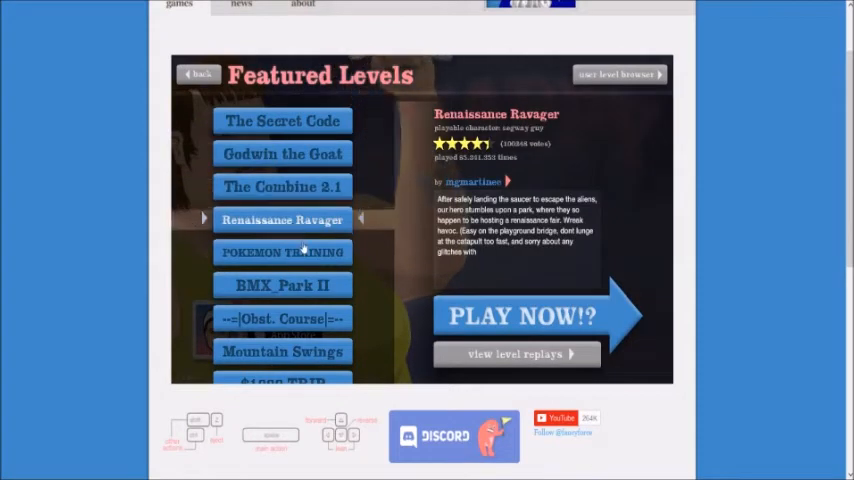
{"action": "left_click", "coordinate": [283, 252]}
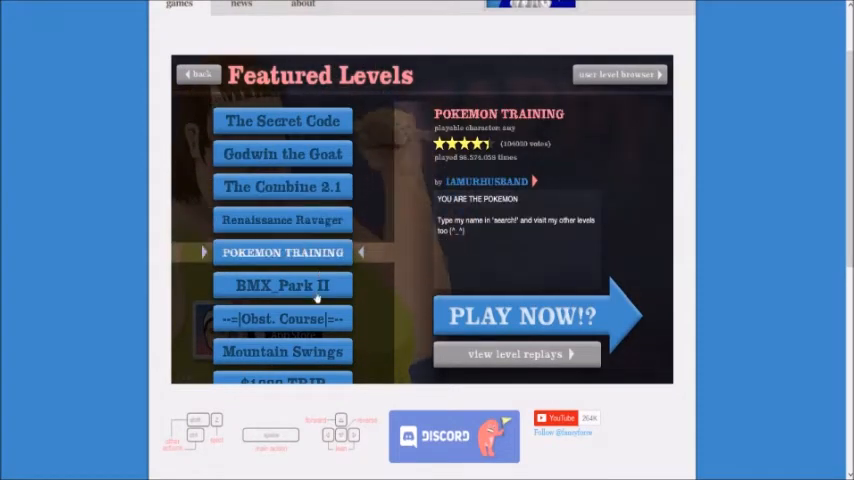
{"action": "left_click", "coordinate": [283, 285]}
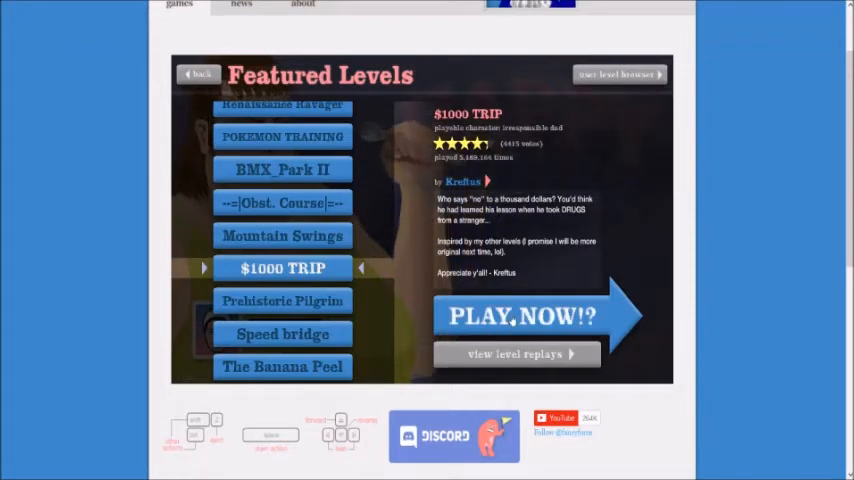
Step: Launch $1000 TRIP with PLAY NOW!? and let its newspaper intro load
{"action": "left_click", "coordinate": [520, 317]}
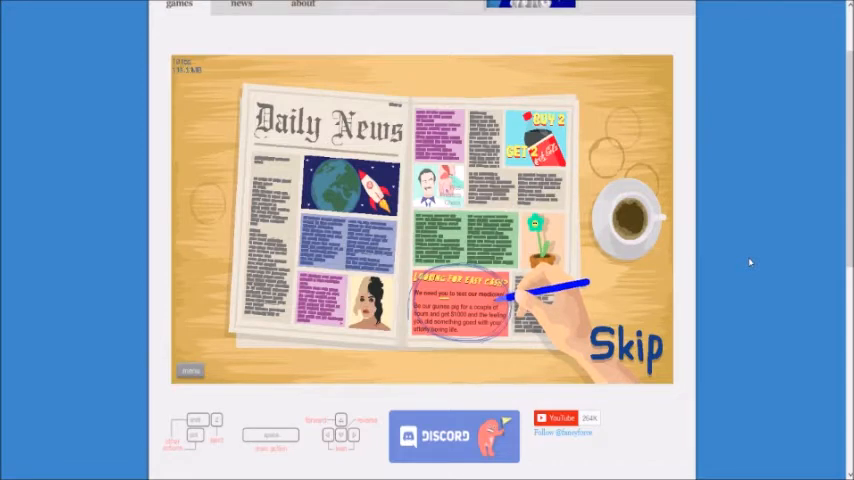
Step: Skip the $1000 TRIP newspaper intro to reach the first-timer loading message
{"action": "left_click", "coordinate": [628, 345]}
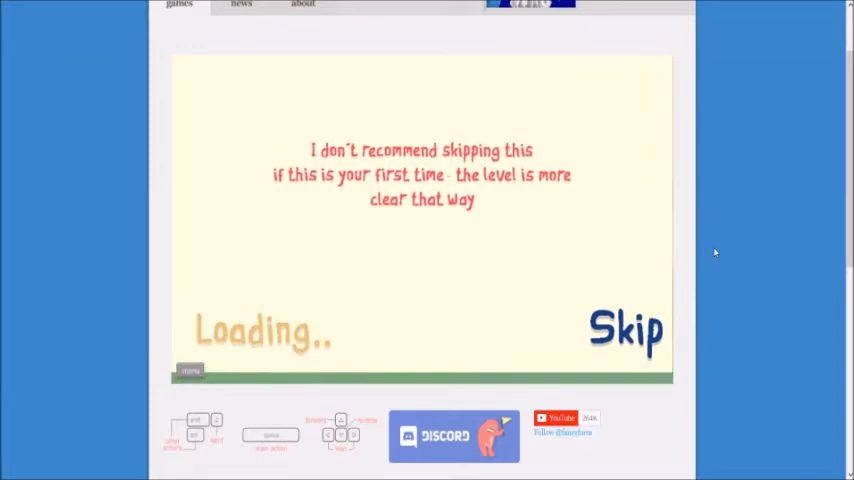
Step: Skip the loading message and the hospital room cutscene of $1000 TRIP
{"action": "left_click", "coordinate": [626, 330]}
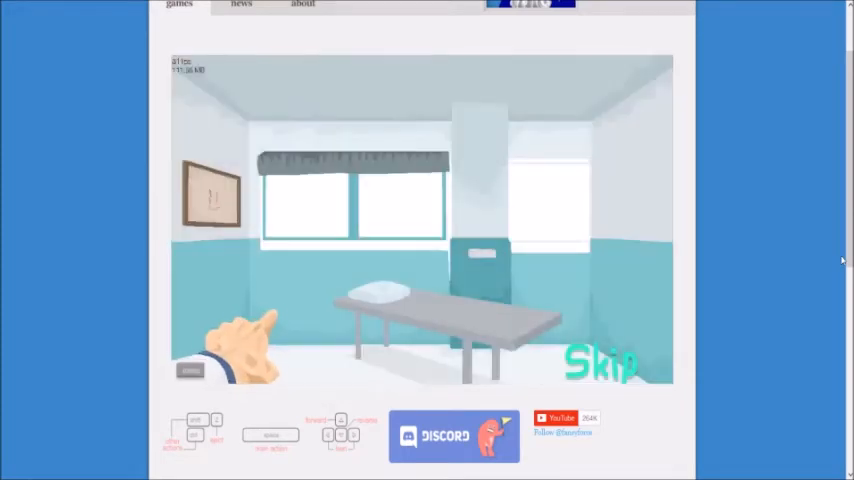
{"action": "left_click", "coordinate": [601, 362]}
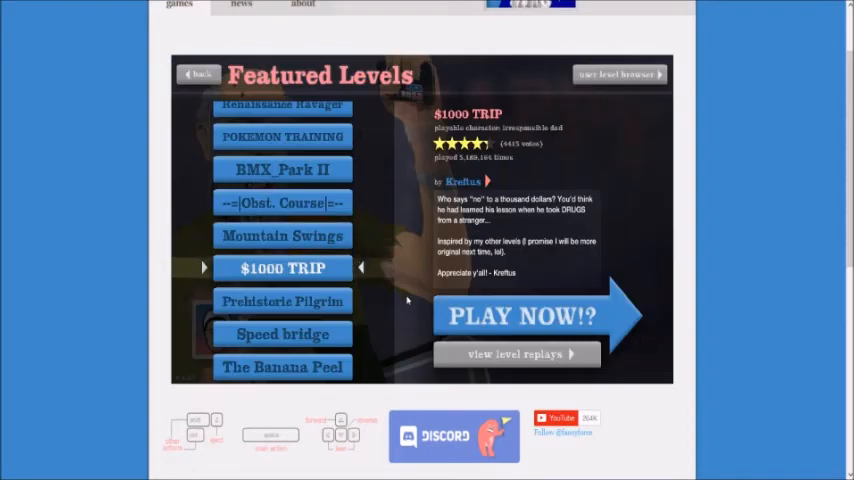
Step: Scroll the featured list, show Prehistoric Pilgrim's details, and launch it
{"action": "scroll", "scroll_direction": "down", "scroll_amount": 3}
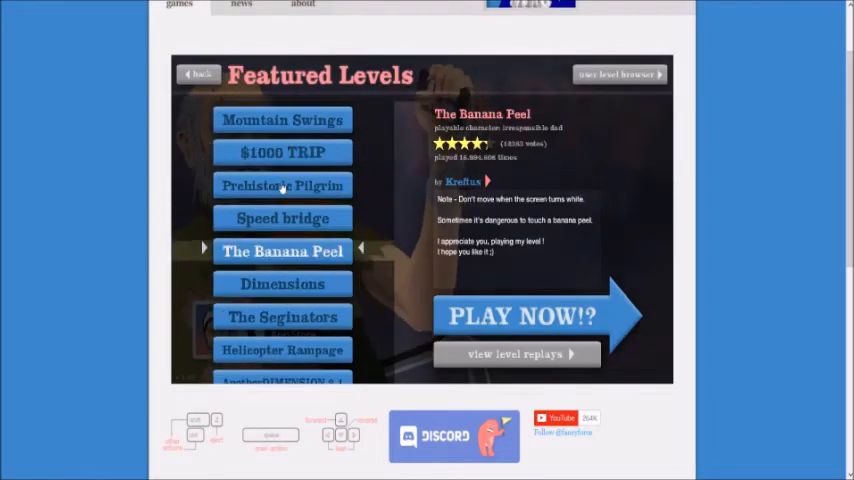
{"action": "left_click", "coordinate": [282, 185]}
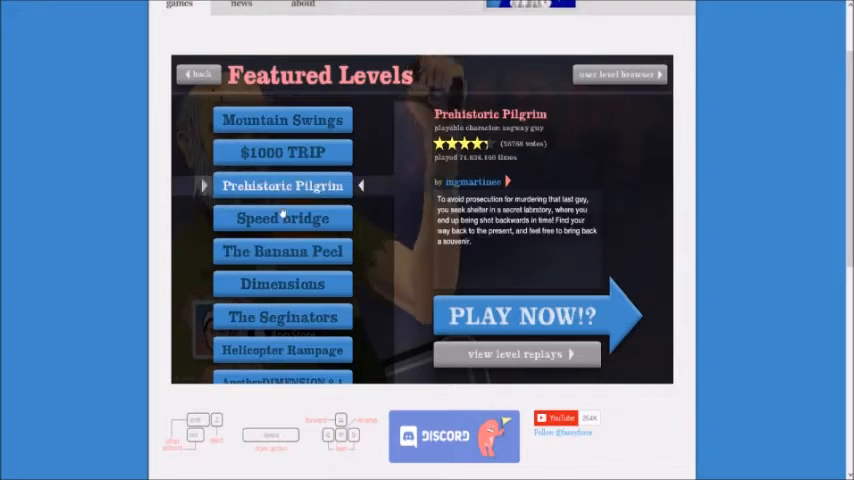
{"action": "left_click", "coordinate": [521, 317]}
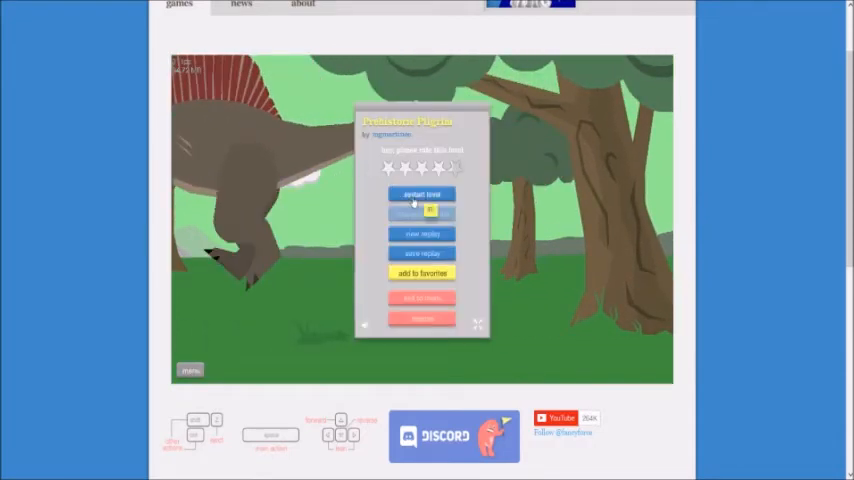
{"action": "mouse_move", "coordinate": [768, 265]}
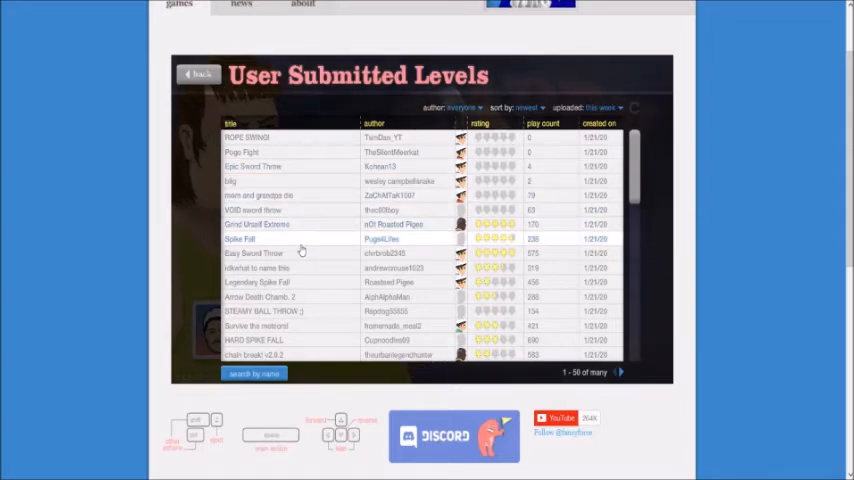
Step: Expand Grind Urself Extreme by Roasted Pigee to show its comments and rating
{"action": "left_click", "coordinate": [256, 224]}
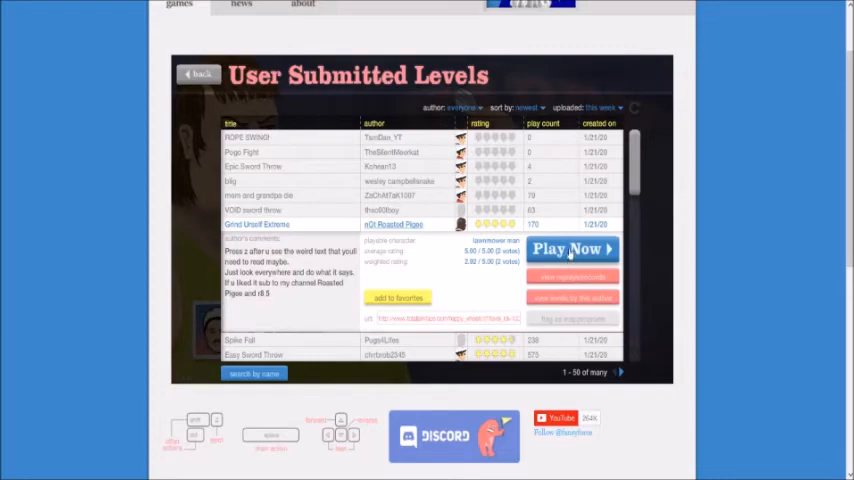
Step: Scroll down this week's user levels and launch HAVE FUN MESS AROUND by killstrkr
{"action": "left_click", "coordinate": [572, 249]}
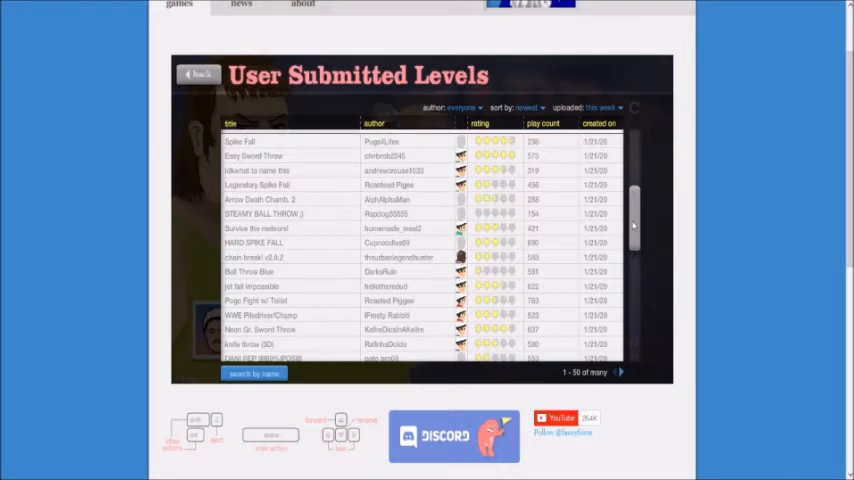
{"action": "scroll", "scroll_direction": "down", "scroll_amount": 3}
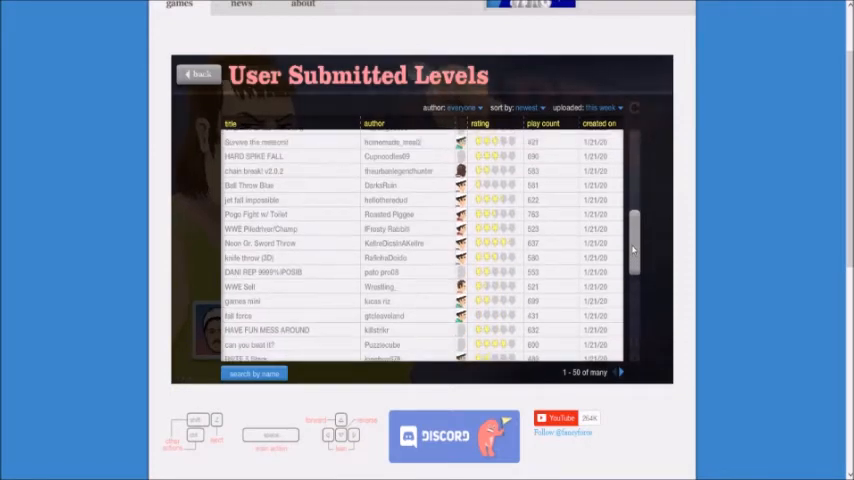
{"action": "scroll", "scroll_direction": "down", "scroll_amount": 3}
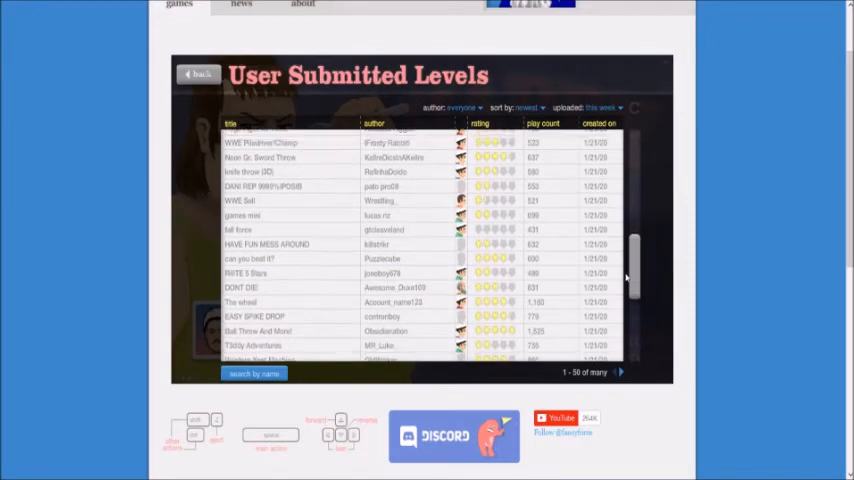
{"action": "scroll", "scroll_direction": "down", "scroll_amount": 3}
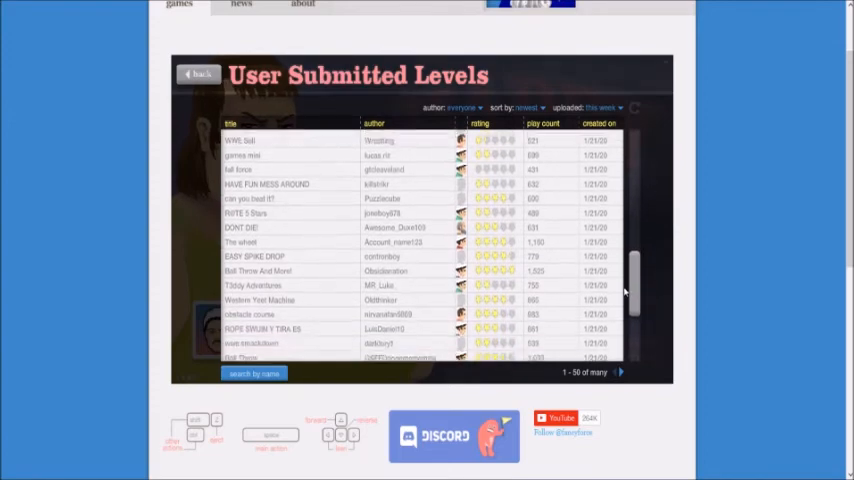
{"action": "scroll", "scroll_direction": "down", "scroll_amount": 3}
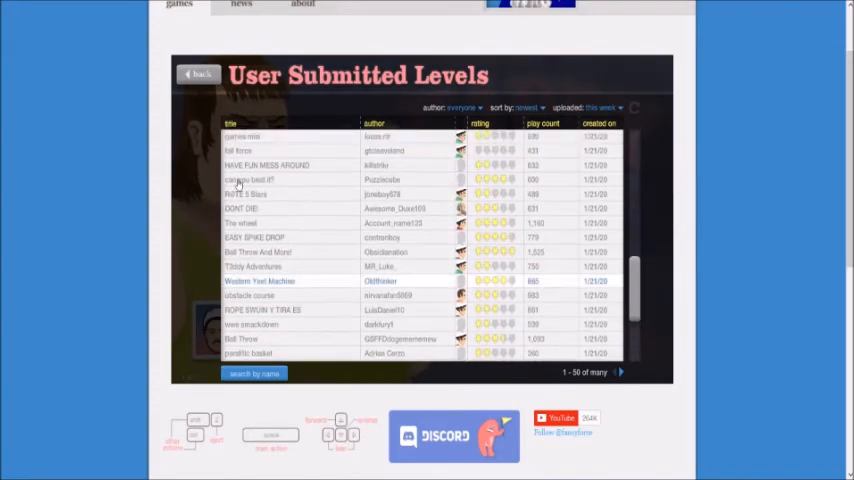
{"action": "left_click", "coordinate": [267, 165]}
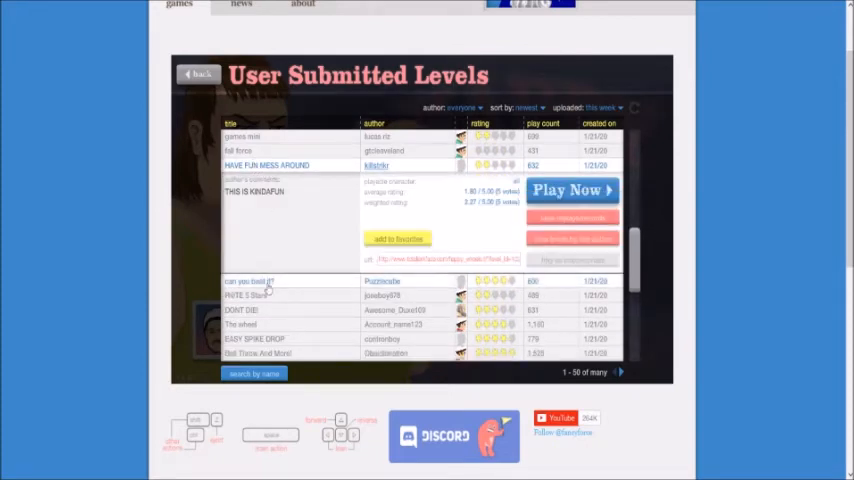
{"action": "mouse_move", "coordinate": [303, 175]}
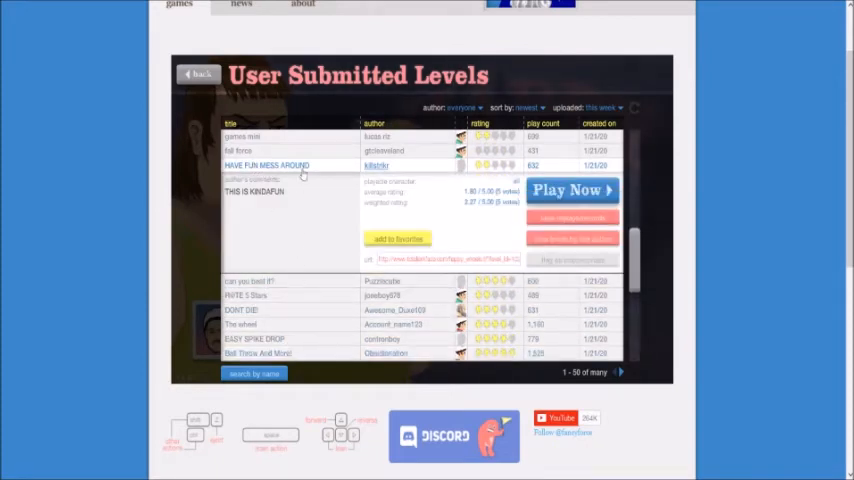
{"action": "left_click", "coordinate": [571, 190]}
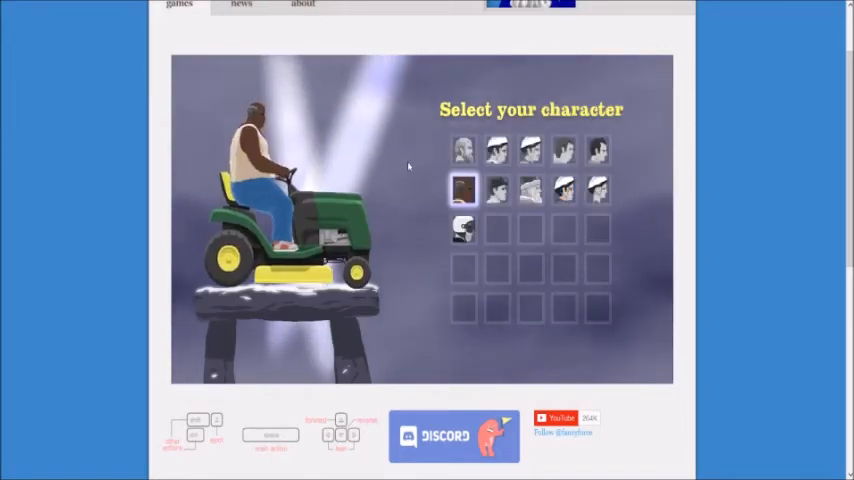
Step: Preview the wheelchair, cycling dad, moped couple, lawnmower and family characters, then choose the helicopter rider
{"action": "left_click", "coordinate": [462, 150]}
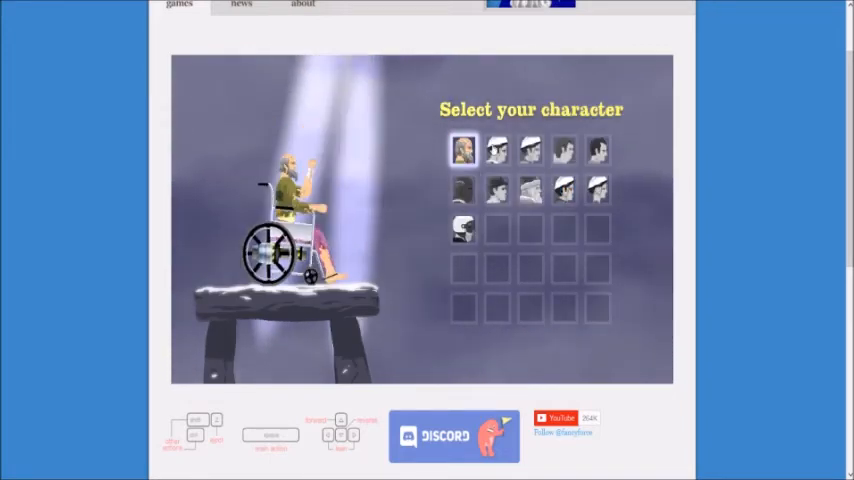
{"action": "left_click", "coordinate": [531, 150]}
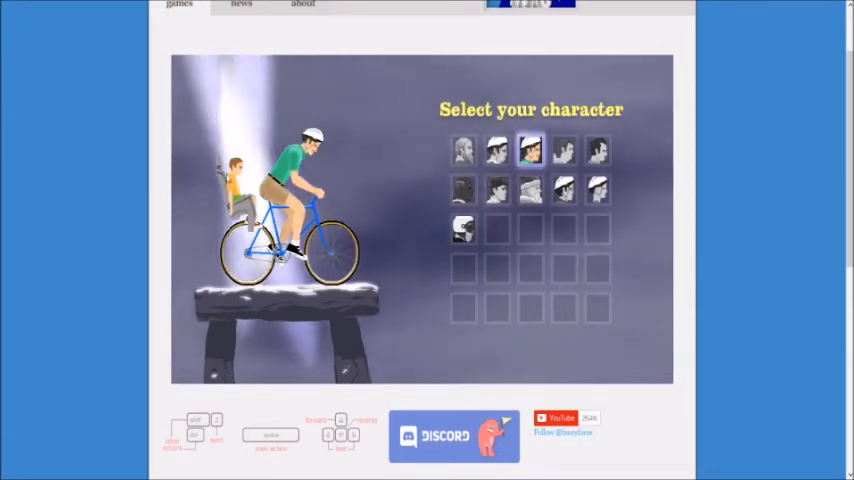
{"action": "left_click", "coordinate": [461, 150]}
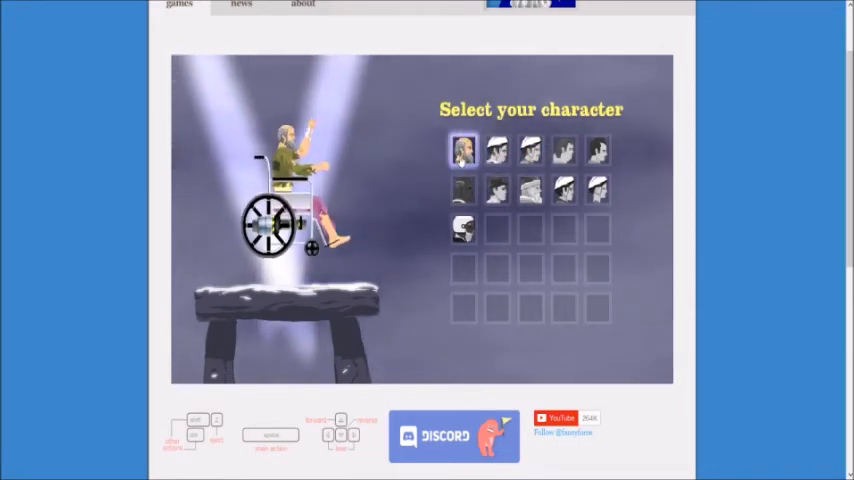
{"action": "left_click", "coordinate": [563, 150]}
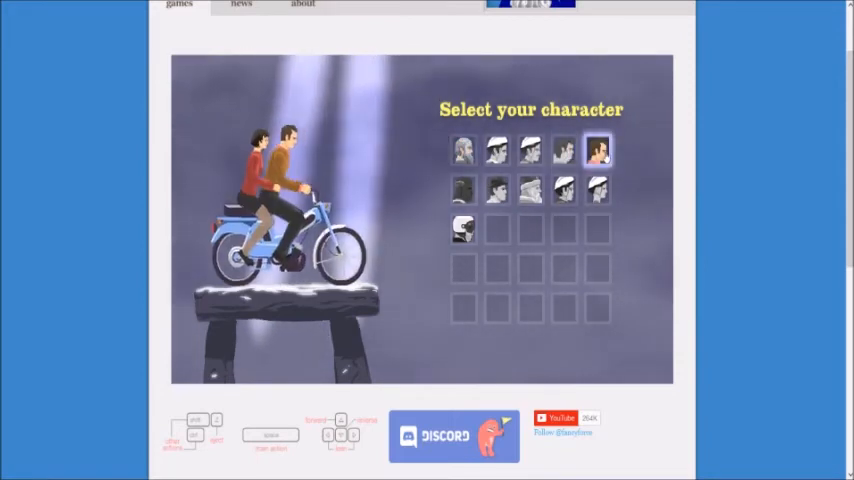
{"action": "left_click", "coordinate": [461, 190]}
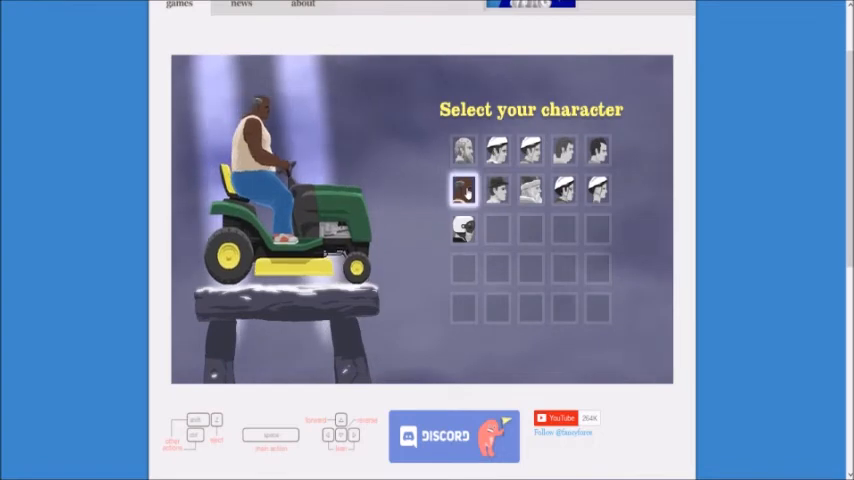
{"action": "left_click", "coordinate": [497, 189]}
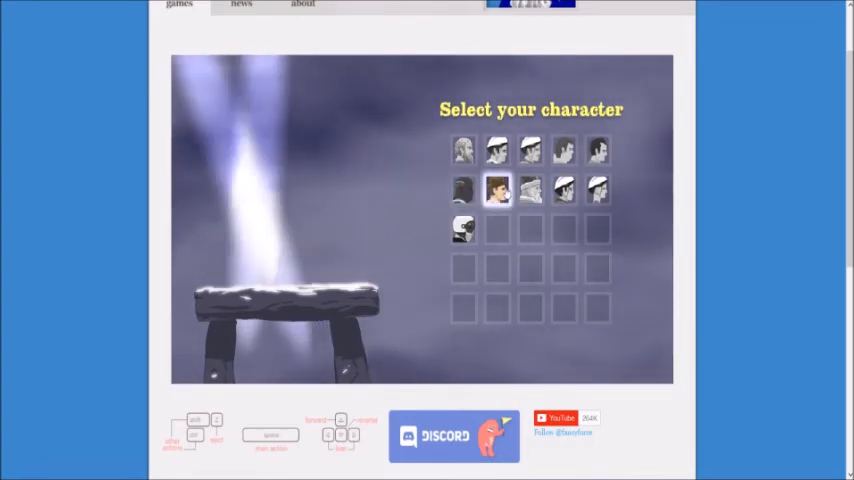
{"action": "left_click", "coordinate": [530, 190]}
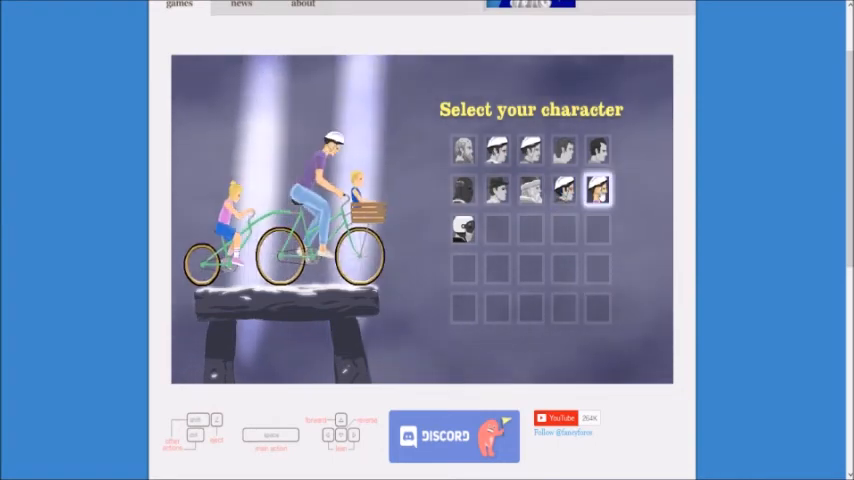
{"action": "left_click", "coordinate": [461, 228]}
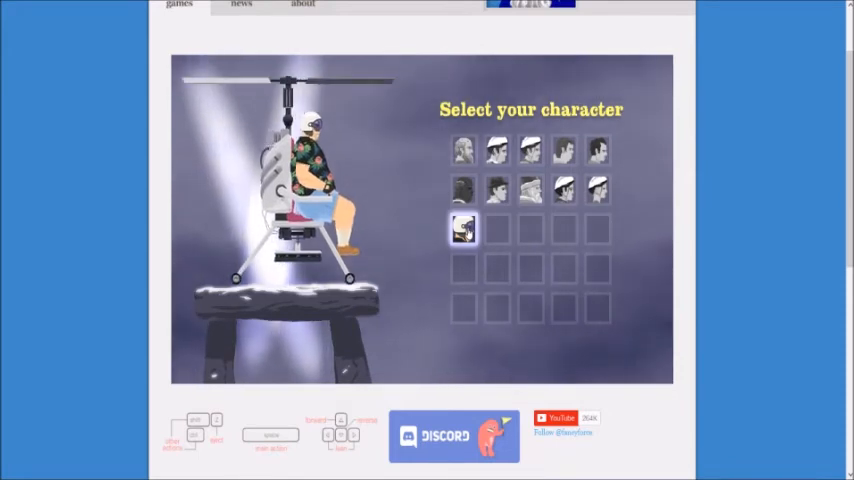
{"action": "left_click", "coordinate": [463, 189]}
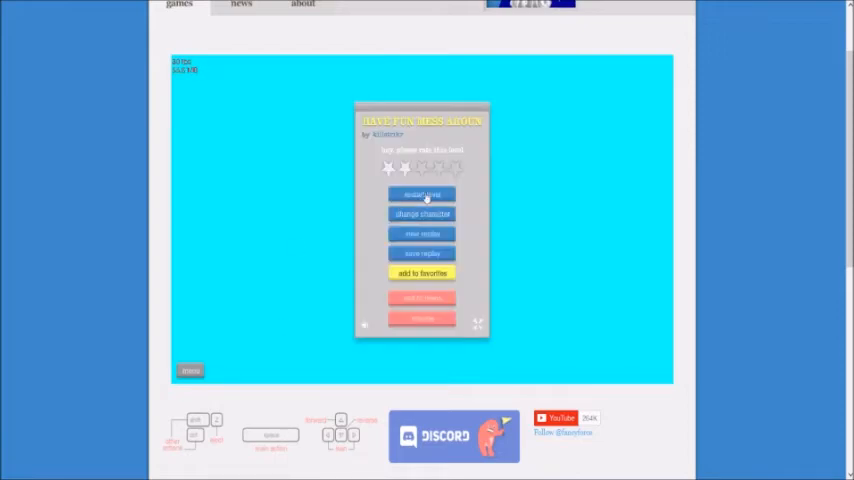
Step: Restart HAVE FUN MESS AROUND once, then exit to the User Submitted Levels list
{"action": "left_click", "coordinate": [421, 193]}
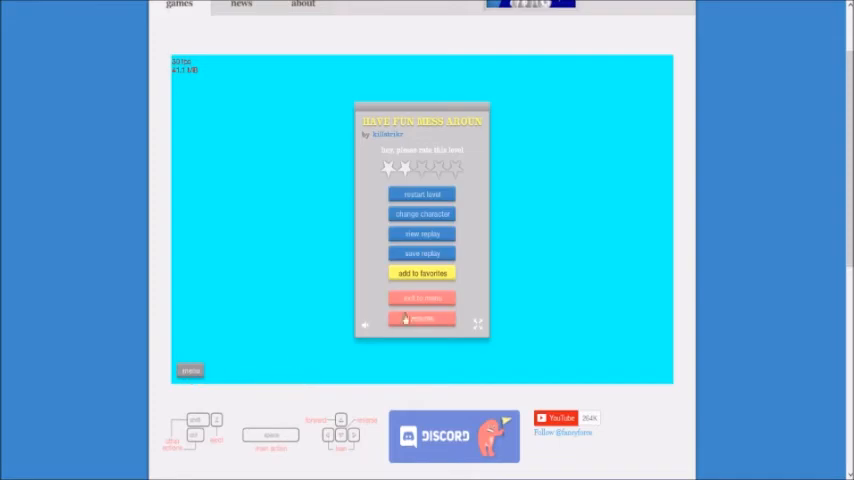
{"action": "left_click", "coordinate": [421, 297]}
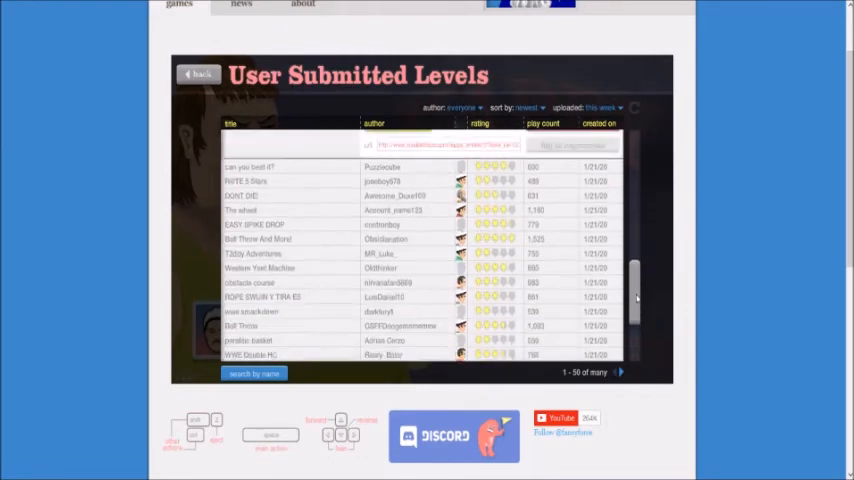
Step: Scroll this week's user-submitted list and launch another level
{"action": "scroll", "scroll_direction": "down", "scroll_amount": 3}
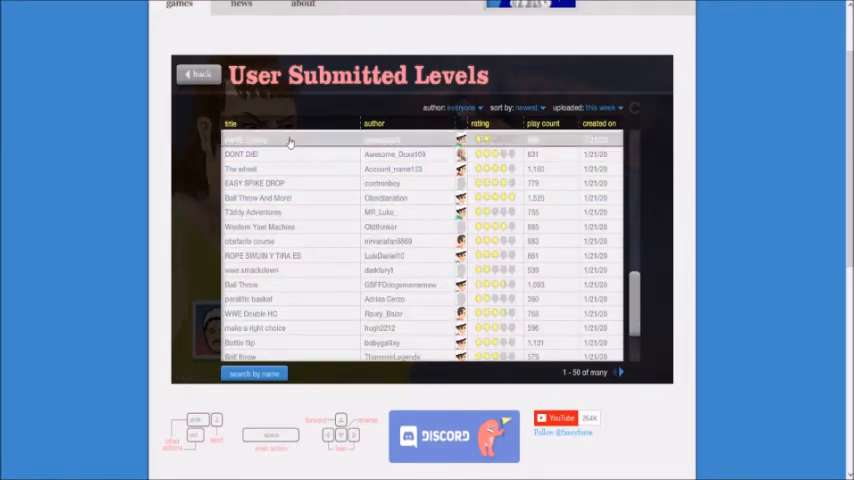
{"action": "left_click", "coordinate": [290, 139]}
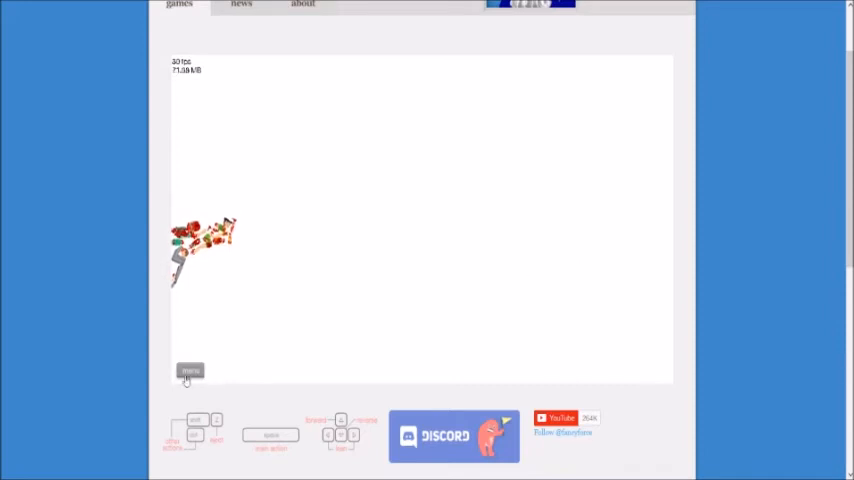
Step: Leave the smashed run via the menu and expand EASY SPIKE DROP by contronboy
{"action": "left_click", "coordinate": [189, 372]}
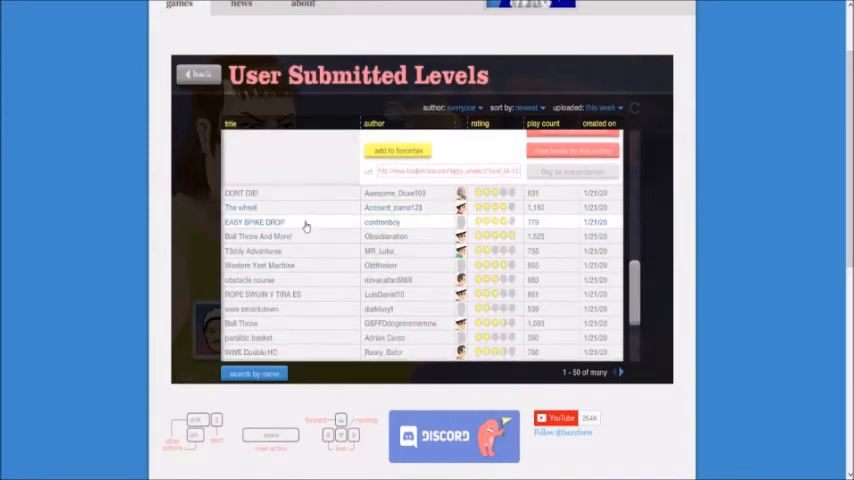
{"action": "left_click", "coordinate": [254, 222]}
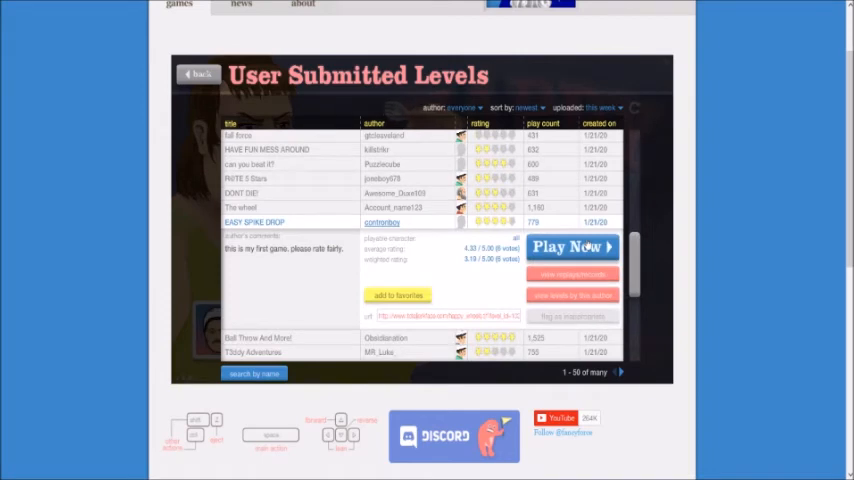
Step: Play EASY SPIKE DROP, restart it from the pause menu, and finish in 5.33 seconds
{"action": "left_click", "coordinate": [572, 246]}
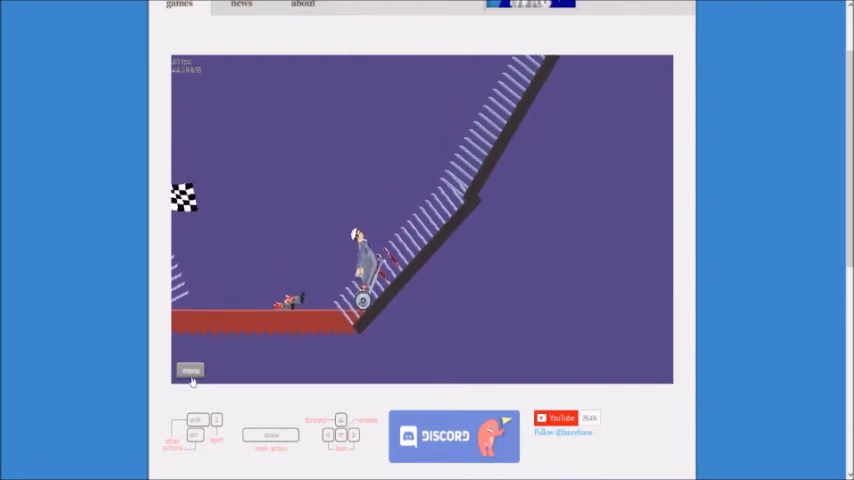
{"action": "left_click", "coordinate": [190, 371]}
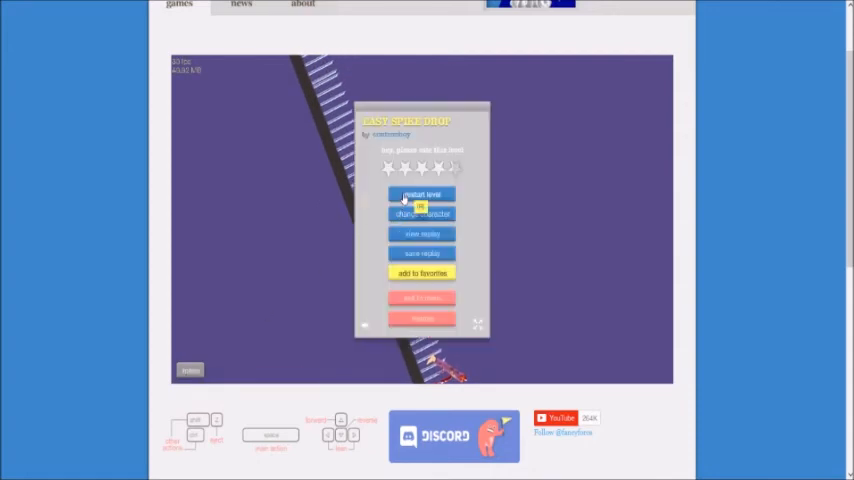
{"action": "left_click", "coordinate": [421, 194]}
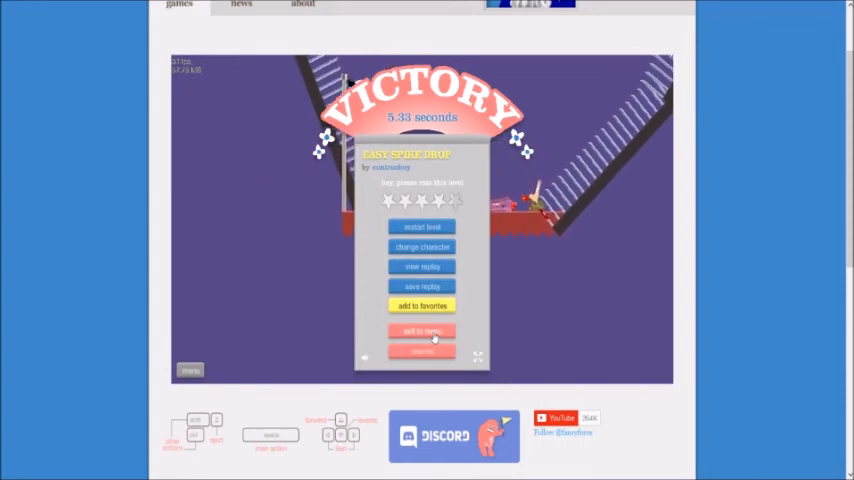
Step: Exit the victory panel and expand Western Yeet Machine by Oldthinker in the list
{"action": "left_click", "coordinate": [421, 331]}
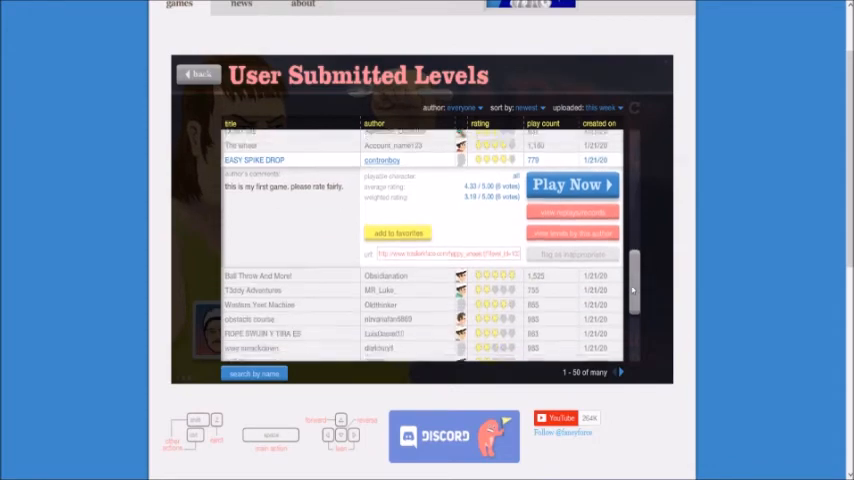
{"action": "scroll", "scroll_direction": "down", "scroll_amount": 3}
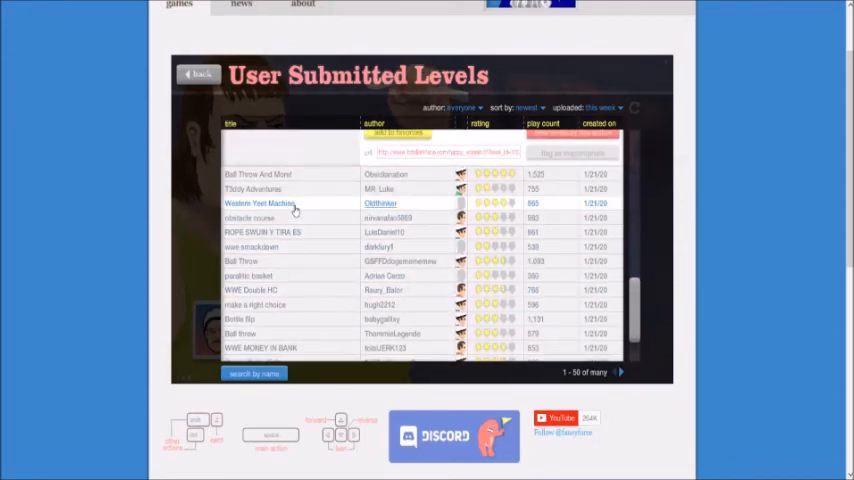
{"action": "left_click", "coordinate": [260, 203]}
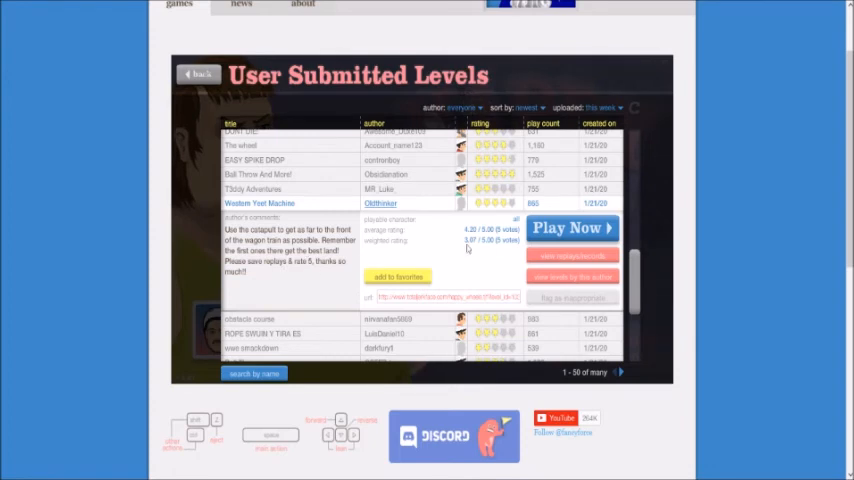
Step: Launch Western Yeet Machine and pick the pogo-stick rider over the scooter
{"action": "left_click", "coordinate": [572, 228]}
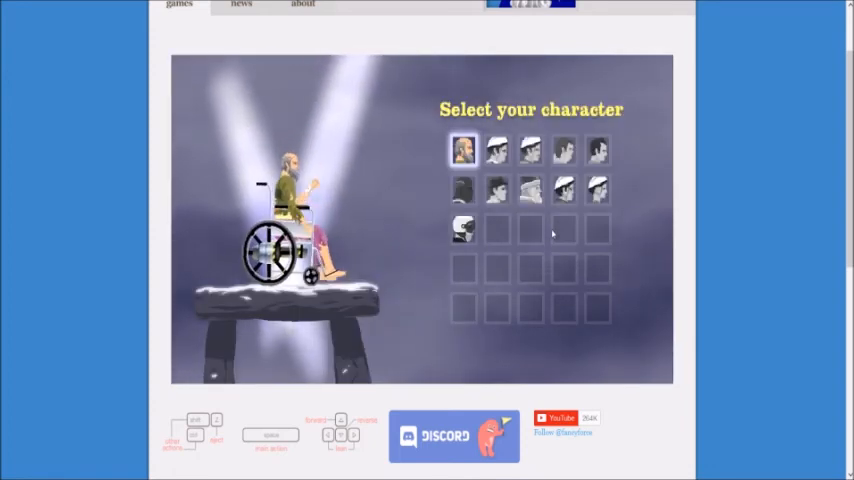
{"action": "left_click", "coordinate": [497, 150]}
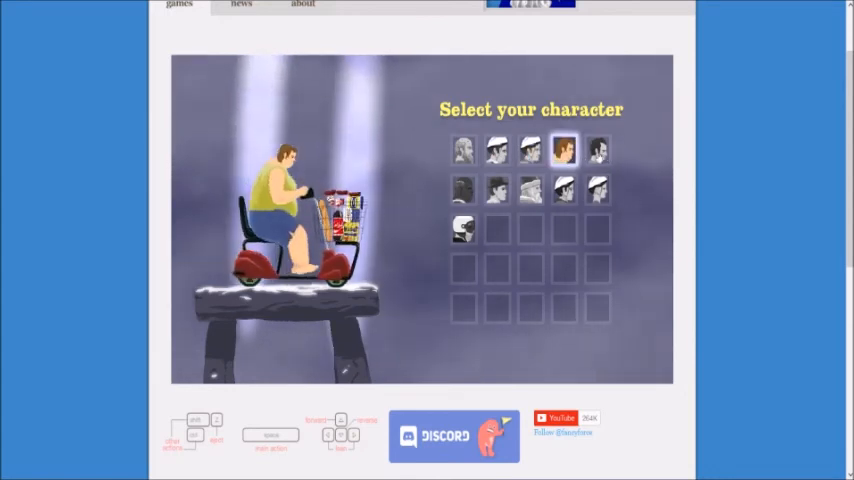
{"action": "left_click", "coordinate": [563, 189]}
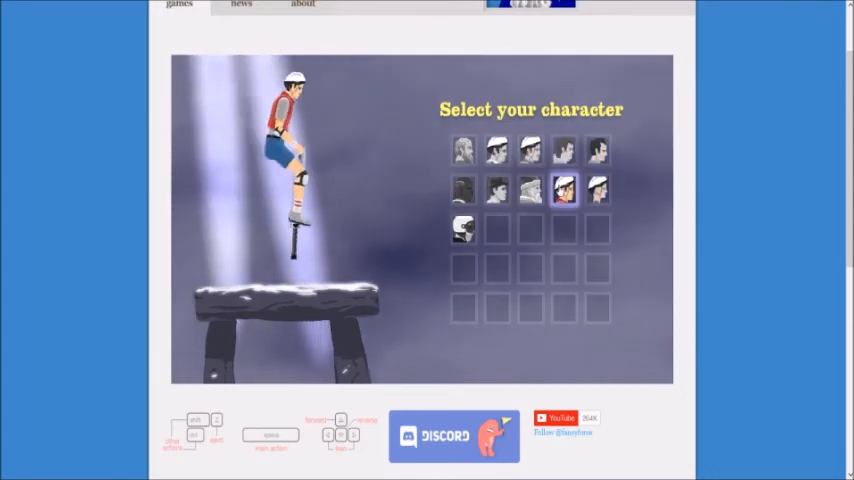
Step: Confirm the pogo rider, play Western Yeet Machine, then exit to the levels list
{"action": "left_click", "coordinate": [495, 188]}
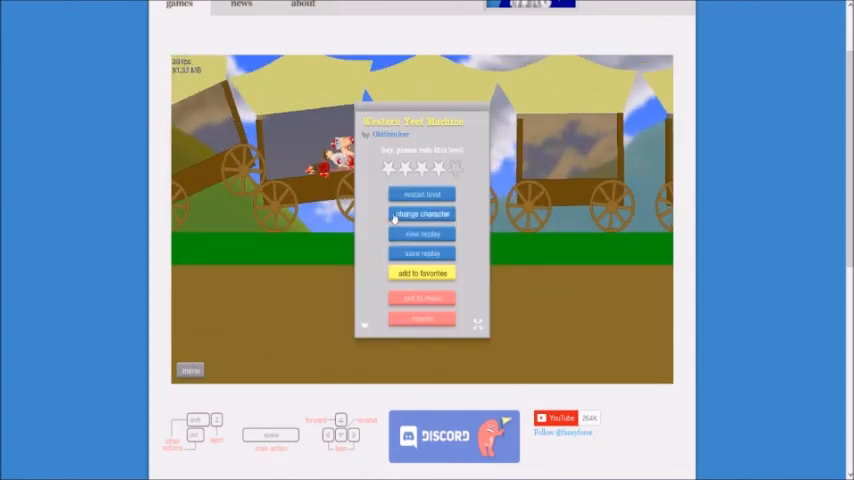
{"action": "left_click", "coordinate": [421, 214]}
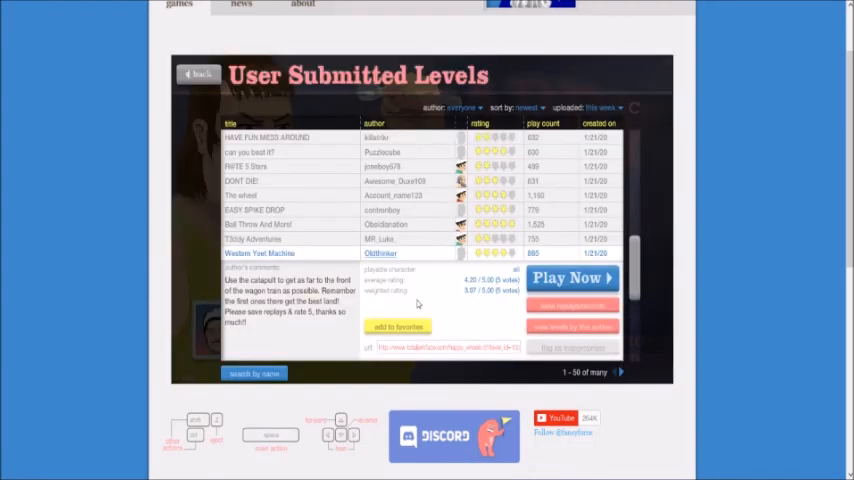
Step: Exit the levels browser and reload Happy Wheels to its title screen
{"action": "left_click", "coordinate": [198, 73]}
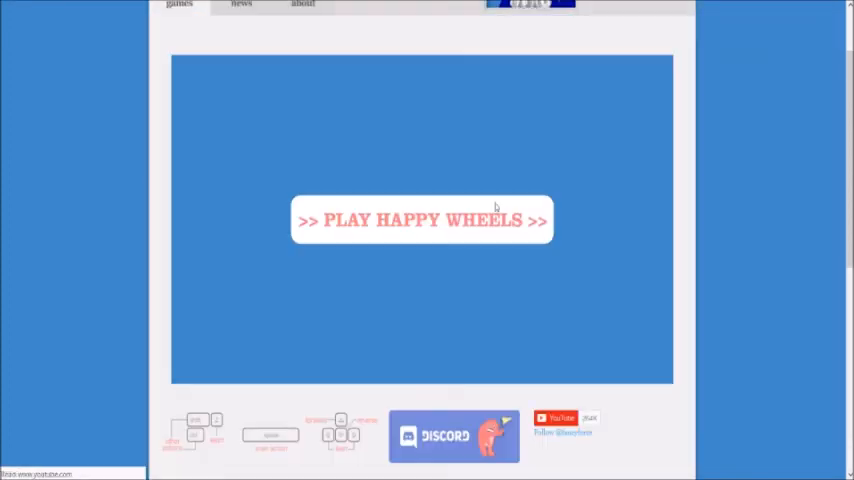
{"action": "left_click", "coordinate": [421, 219]}
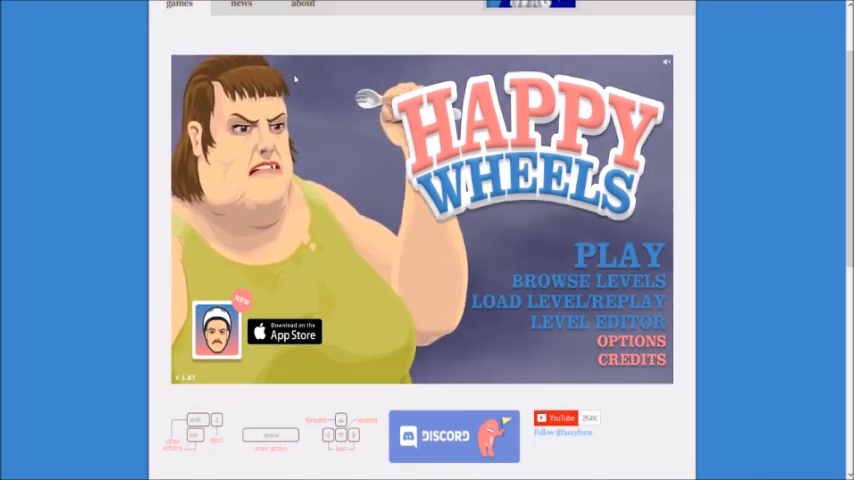
{"action": "scroll", "scroll_direction": "up", "scroll_amount": 3}
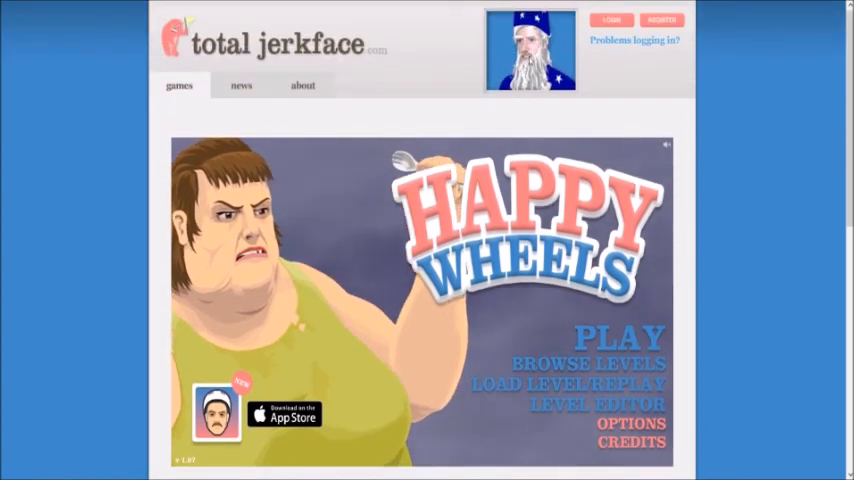
{"action": "scroll", "scroll_direction": "down", "scroll_amount": 3}
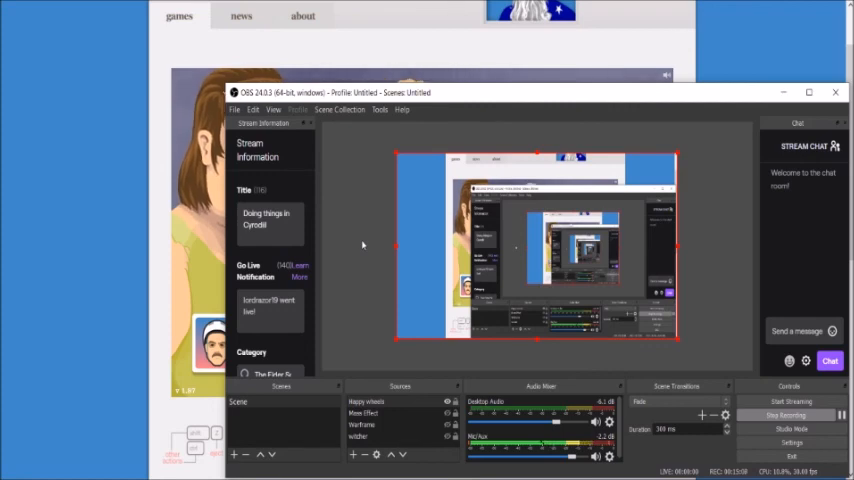
{"action": "mouse_move", "coordinate": [708, 217]}
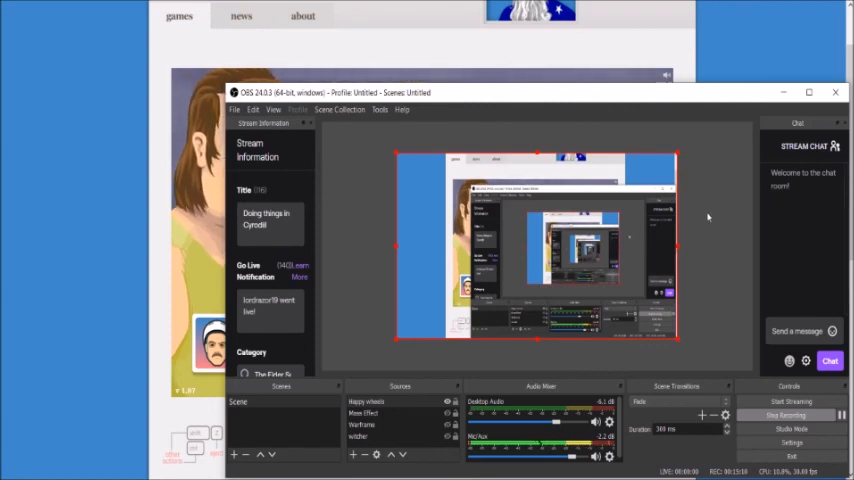